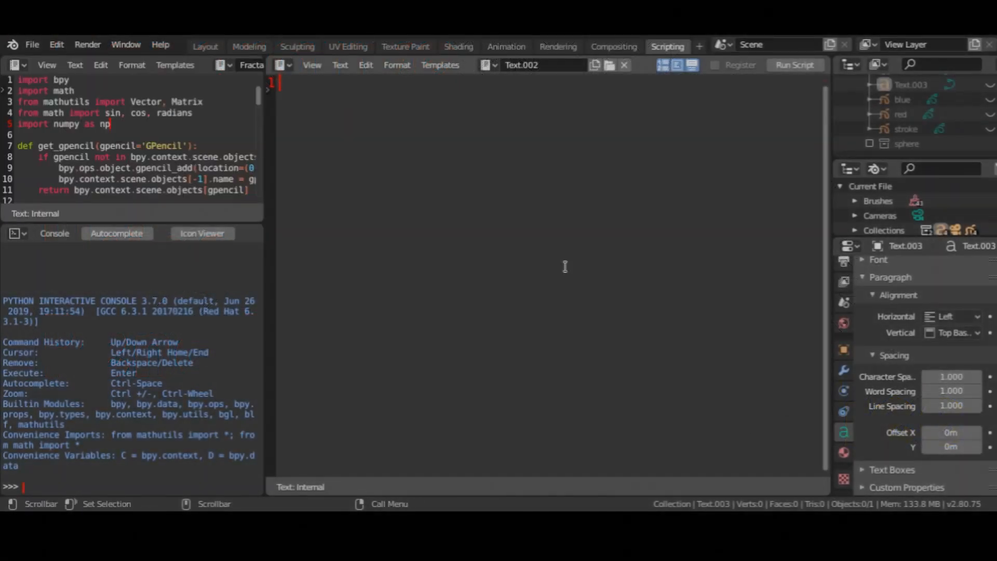
type("import bpy")
type("from mathutils import Vector, Matrix")
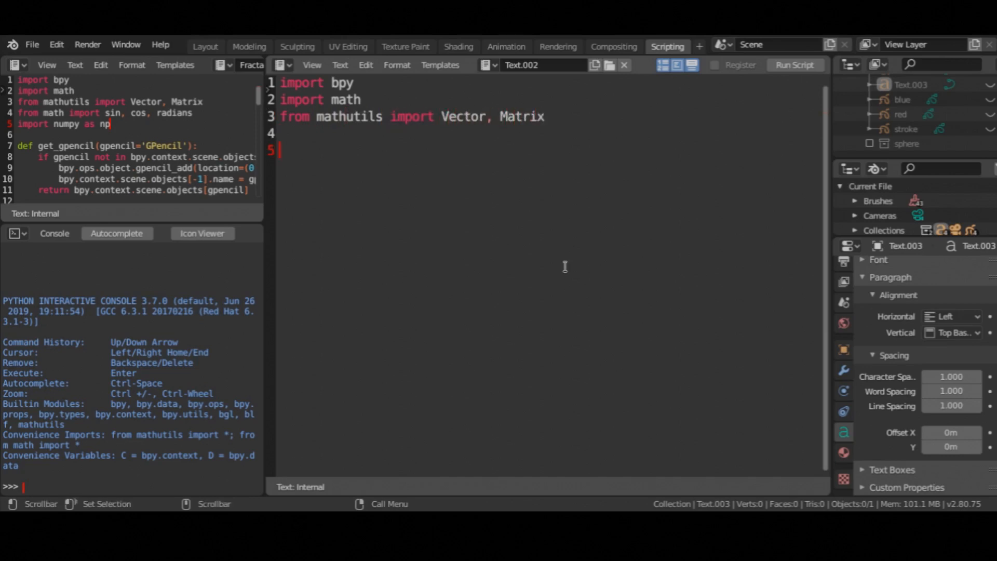
type("from math import sin, cos, radians")
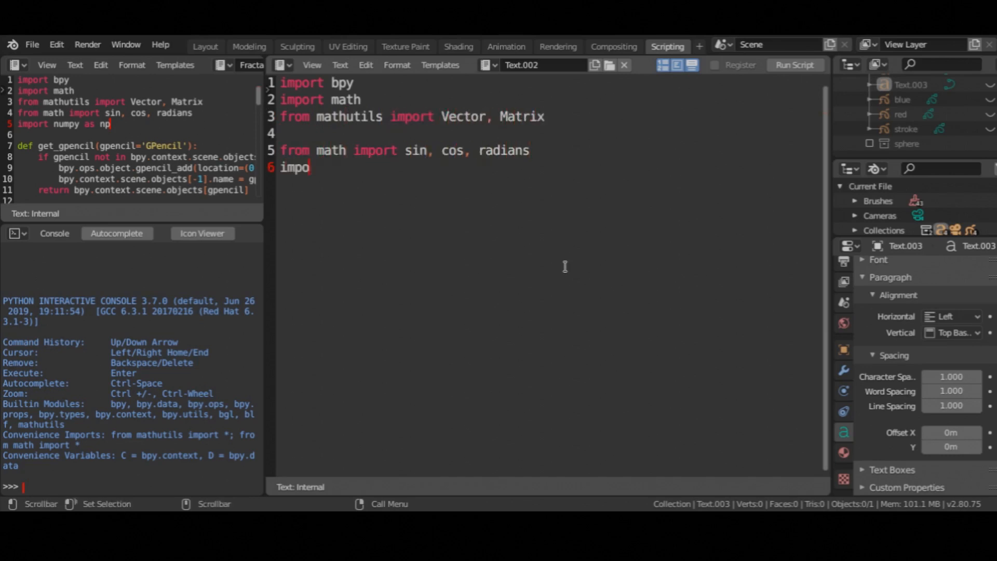
type("rt numpy as np")
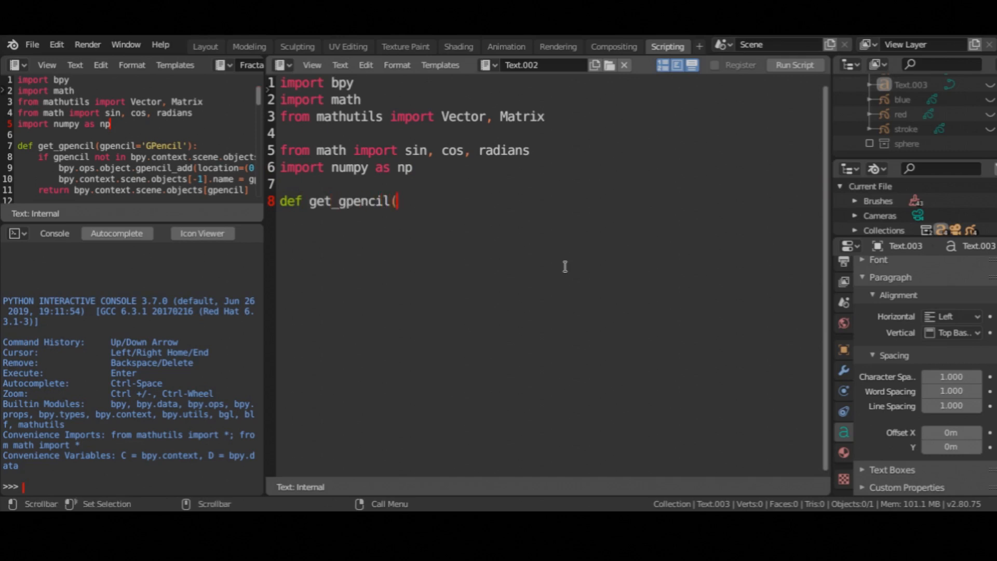
type("gpencil='GPencil'):")
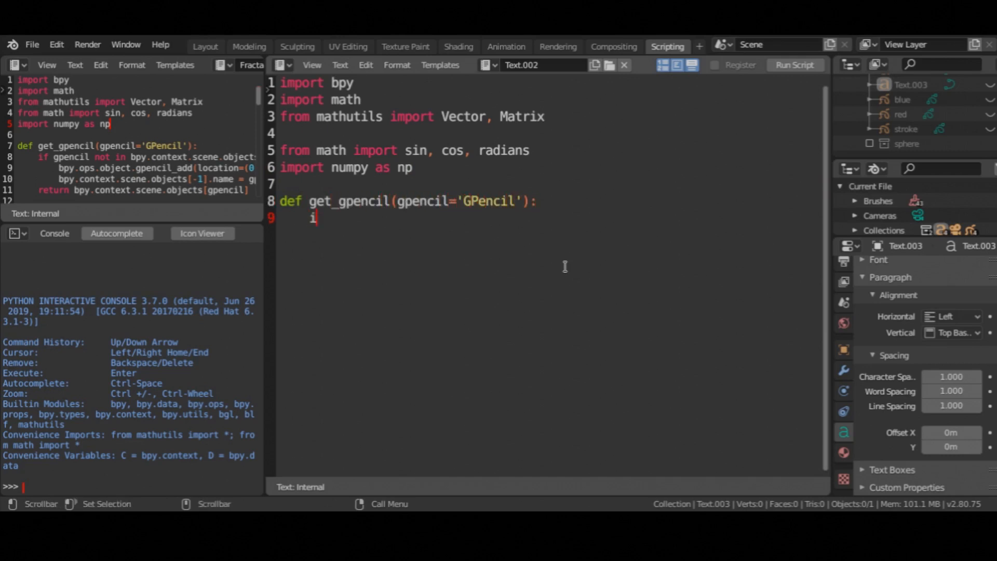
type("f gpencil not in bpy.contex.t")
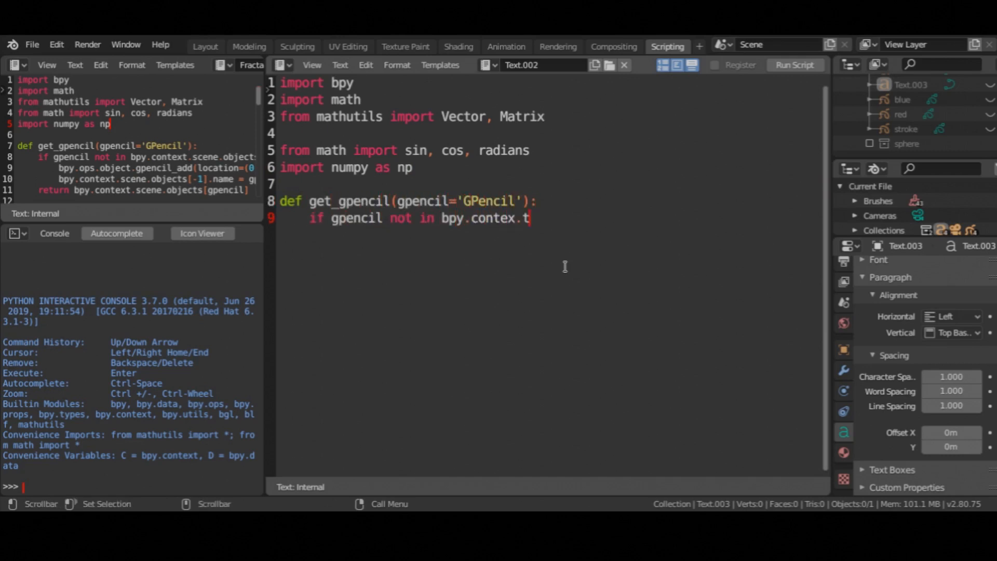
type("scene.objects:")
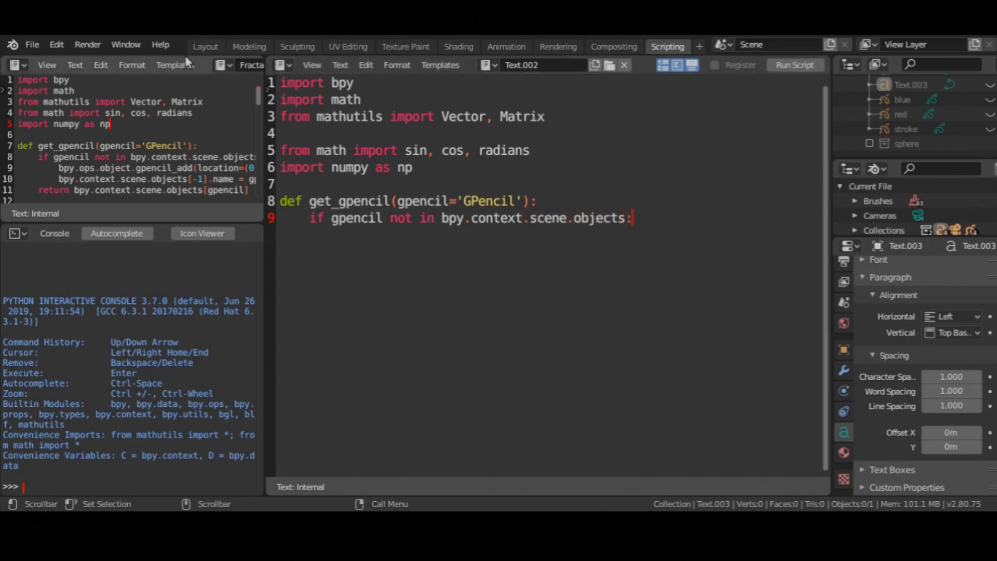
type("bpy.ops.")
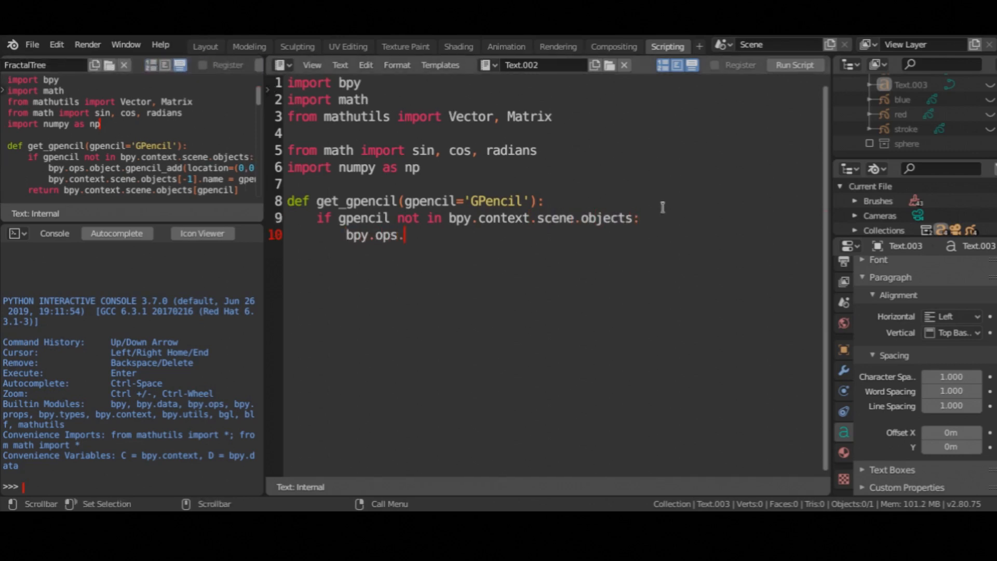
type("object.gpencil_add(location=(0,0,0))")
type("bpy.context.")
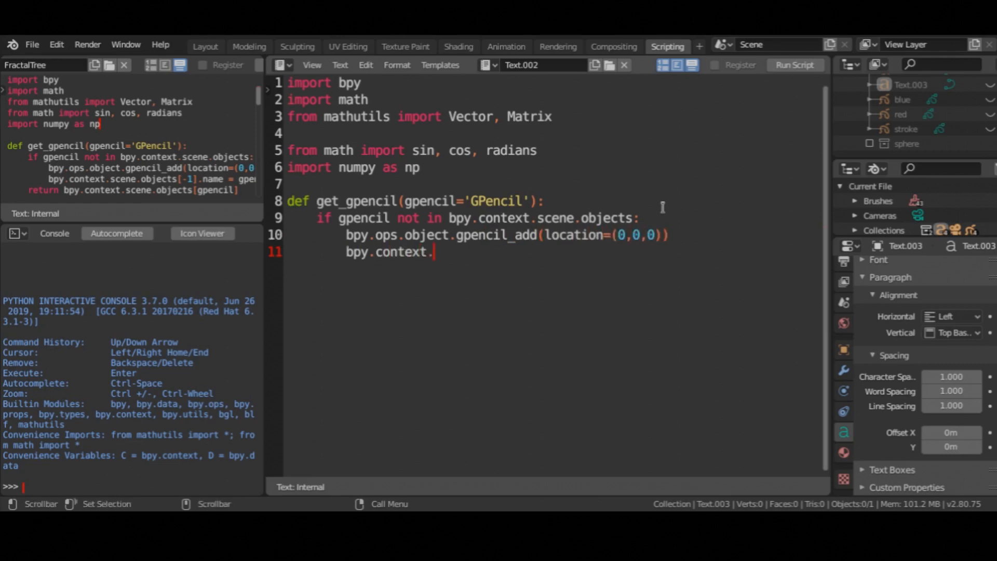
type("scene.objects[-1].name = gpencil")
type("return bpy.context.scene.objects[gpencil")
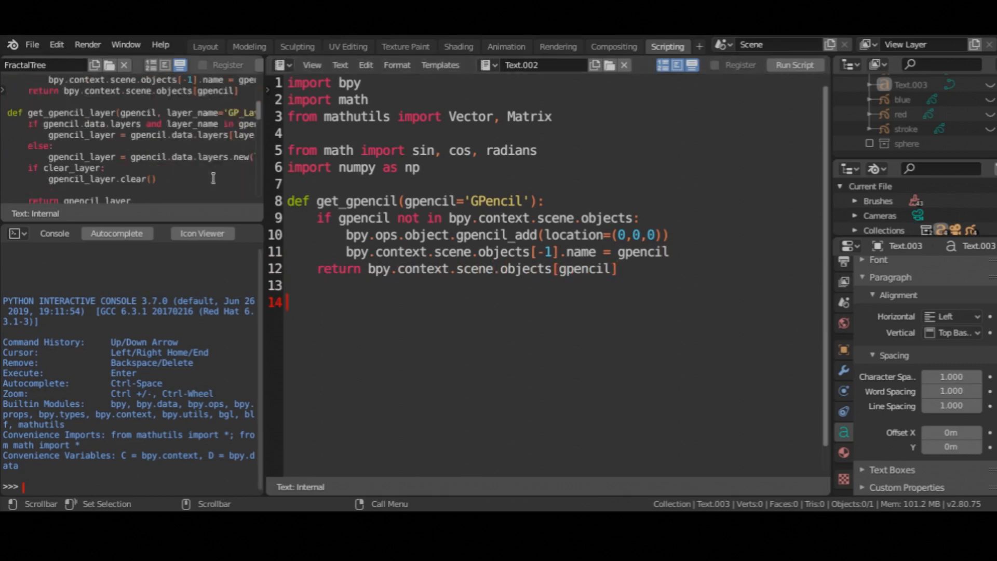
type("def get_gpencil_layer(gpencil")
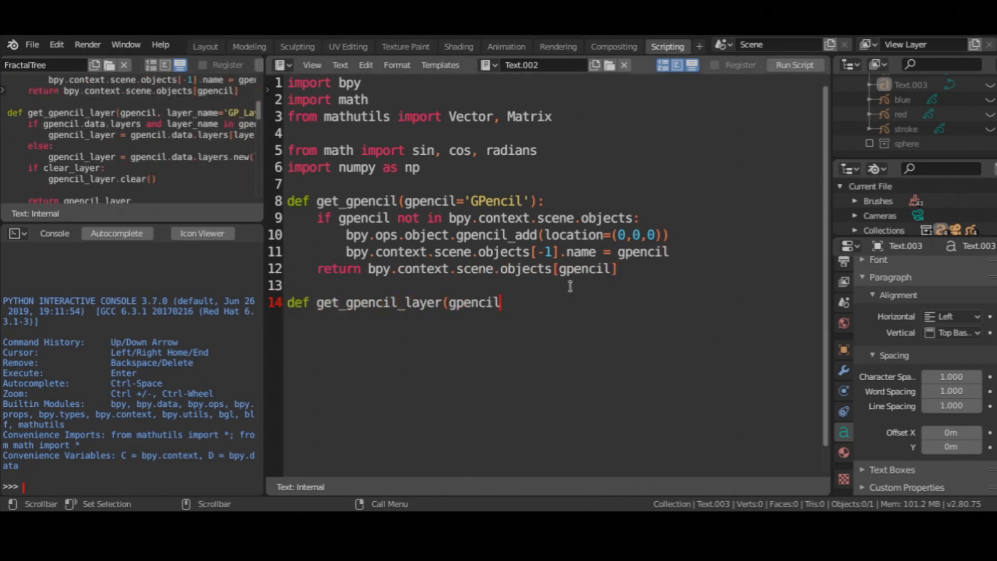
type(", layer_name='GP_Layer'")
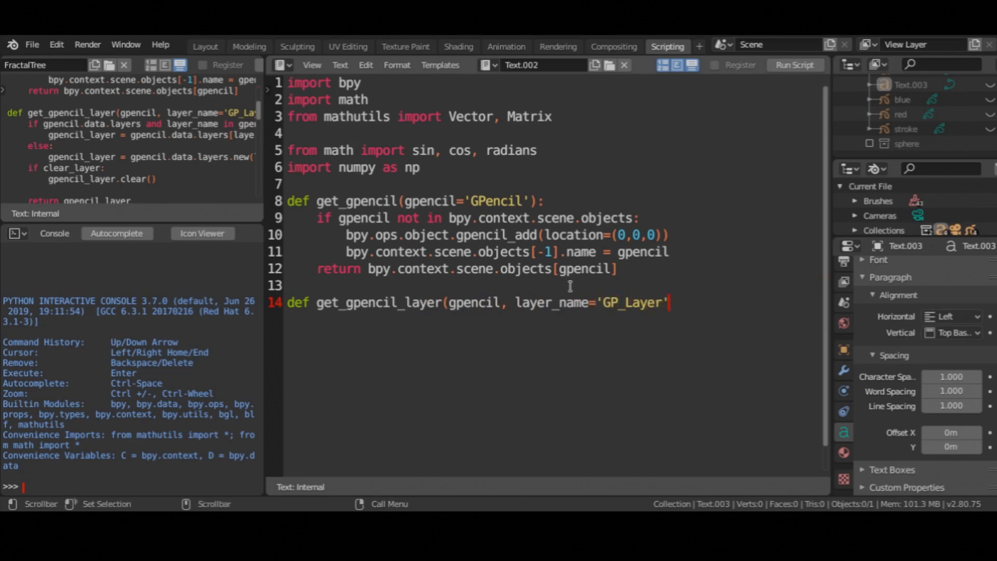
type(",cl")
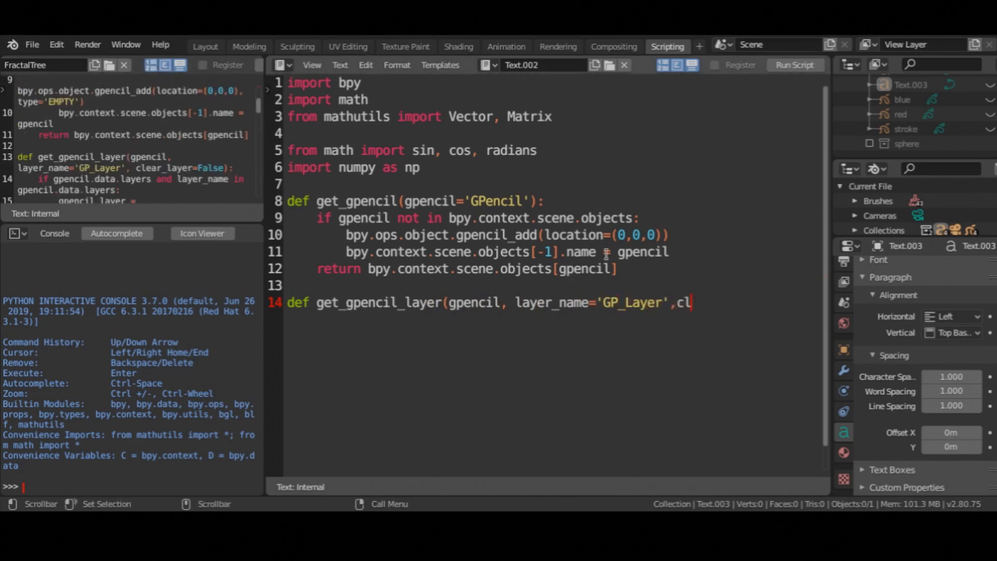
type("ear_layer=True):")
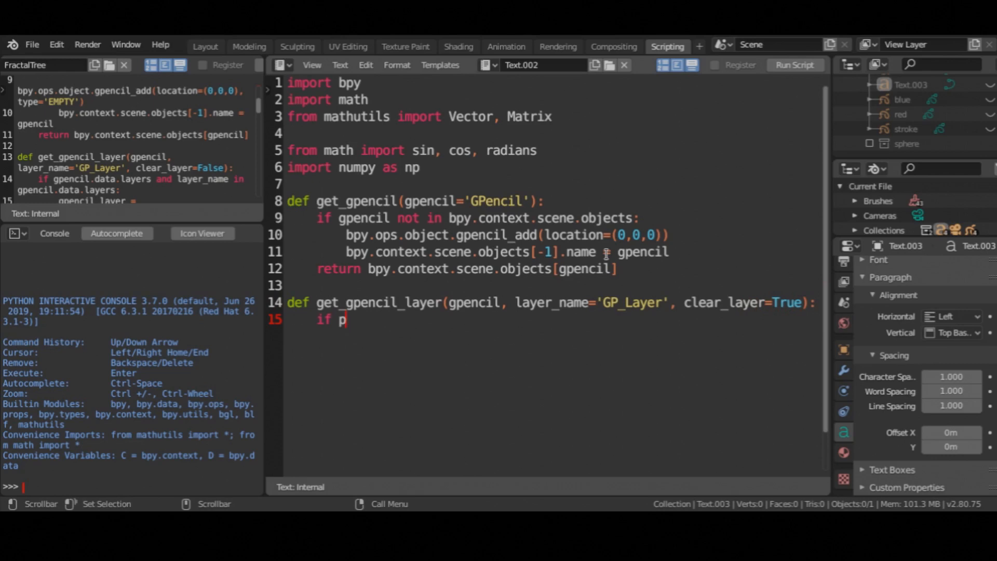
type("pencil.data.layers and layer_name in h")
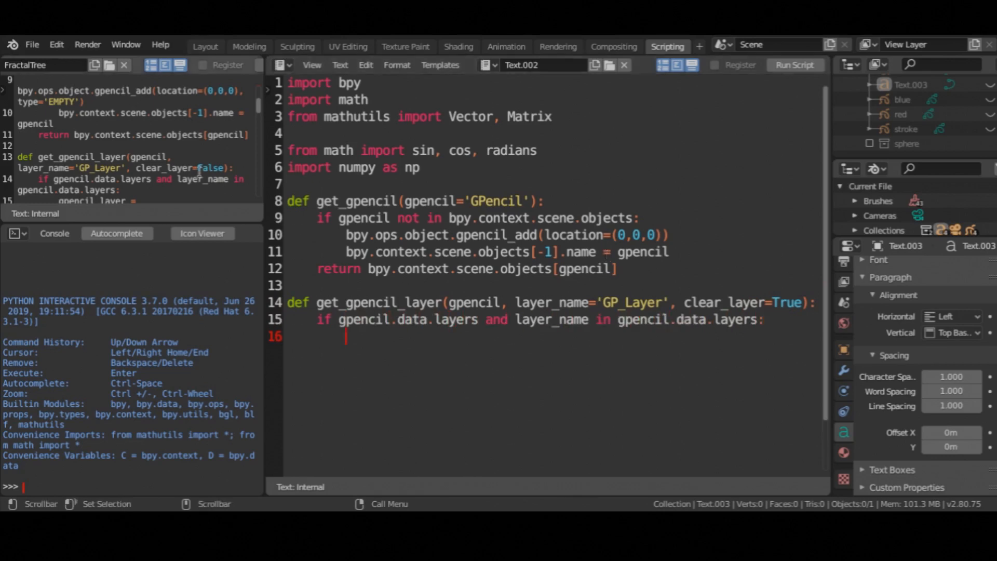
type("gpencil_layer = gpencil.data.layers[layer_name")
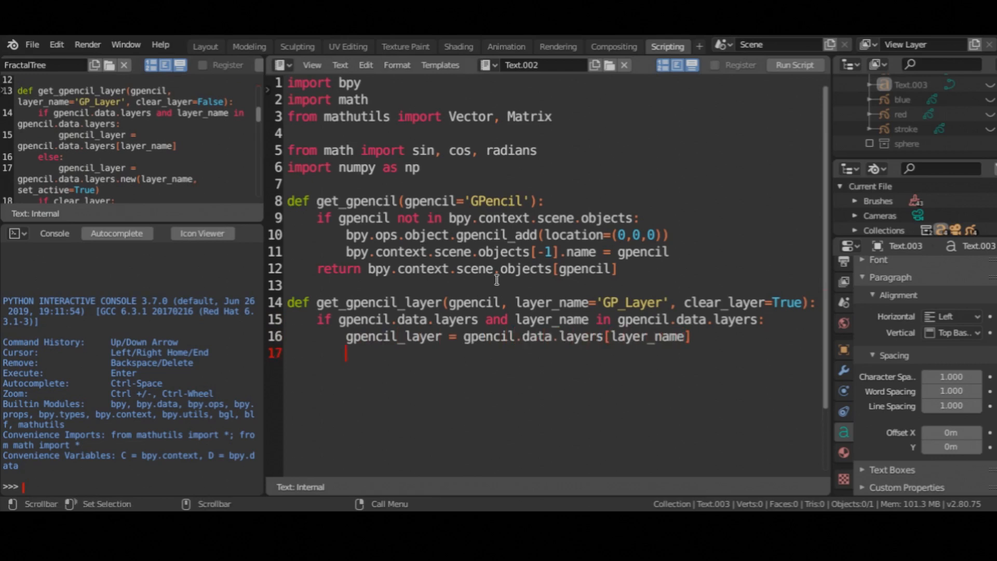
type("else:")
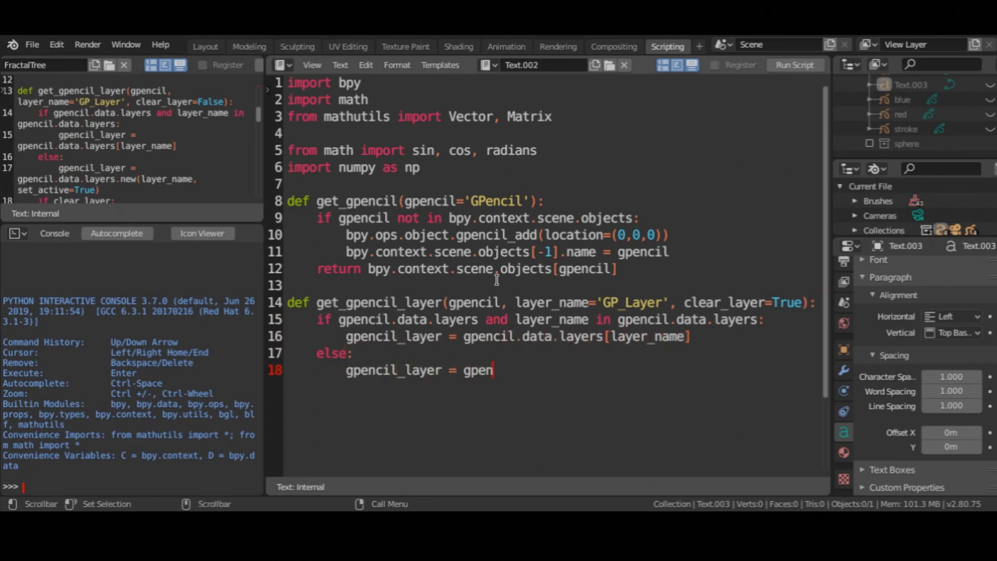
type("cil.data.layers.new(layer_name, set_active=True")
type("def")
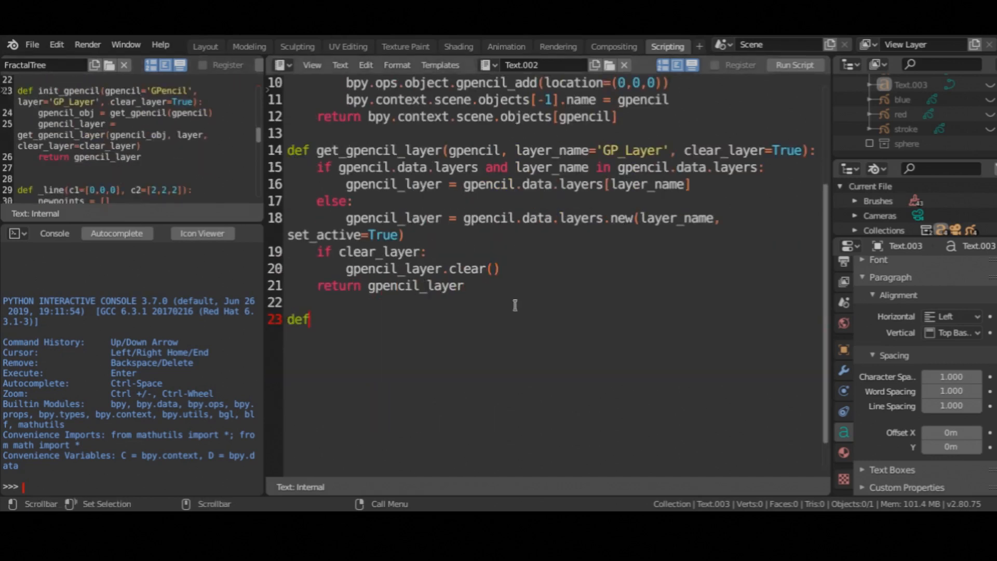
type("init_gpencil(gpencil='GP")
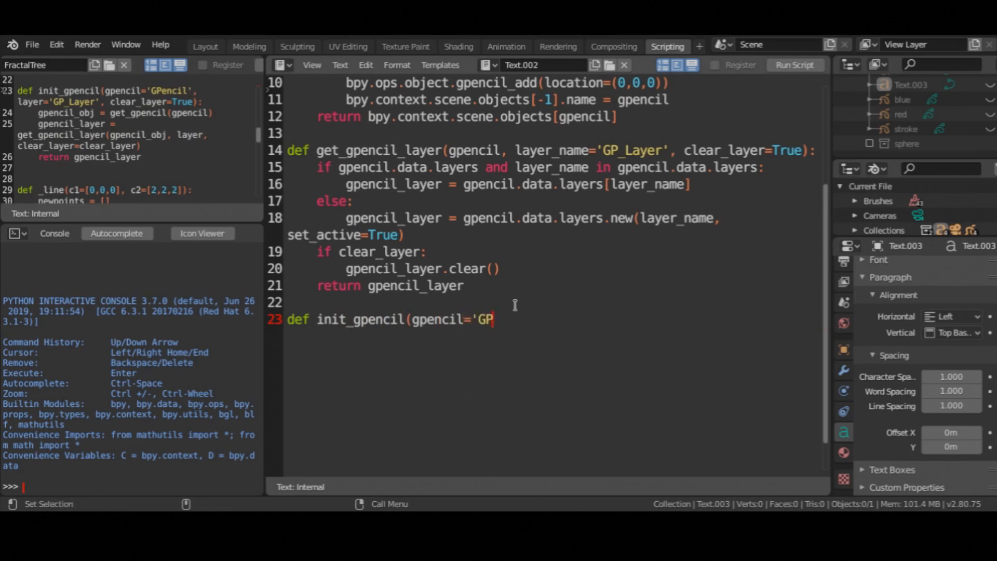
type("encil', layer='GP")
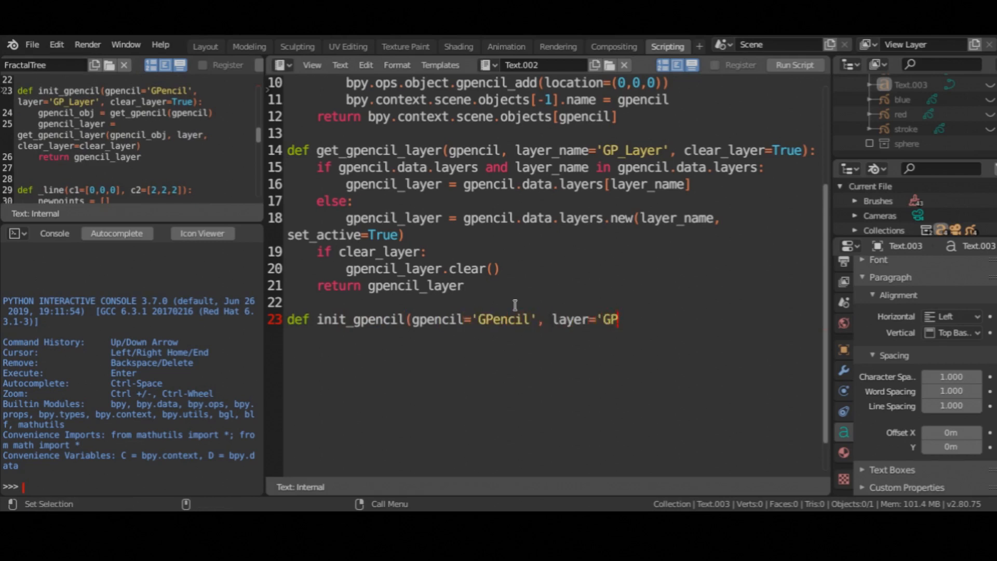
type("_Layer', clear_layer=")
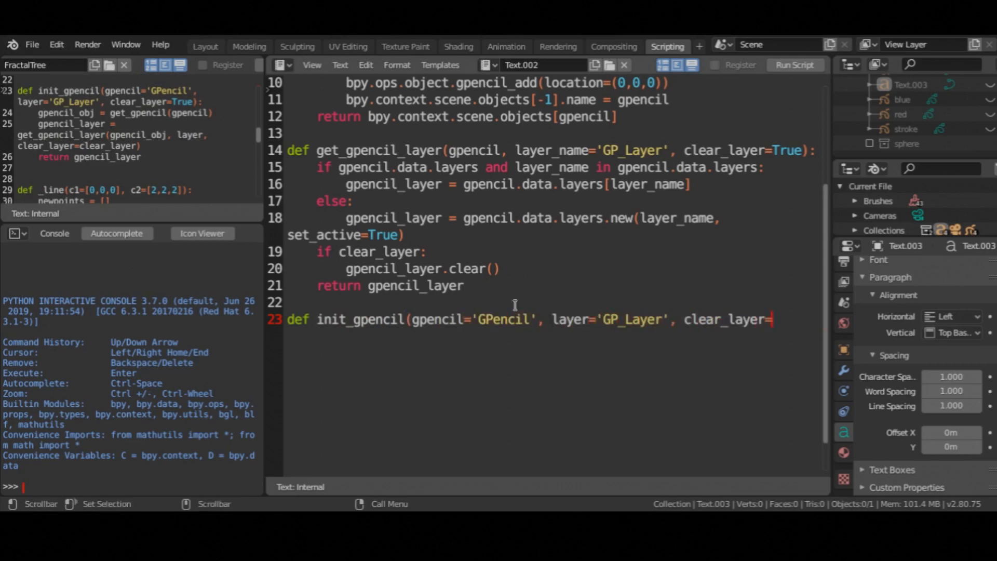
type("True):")
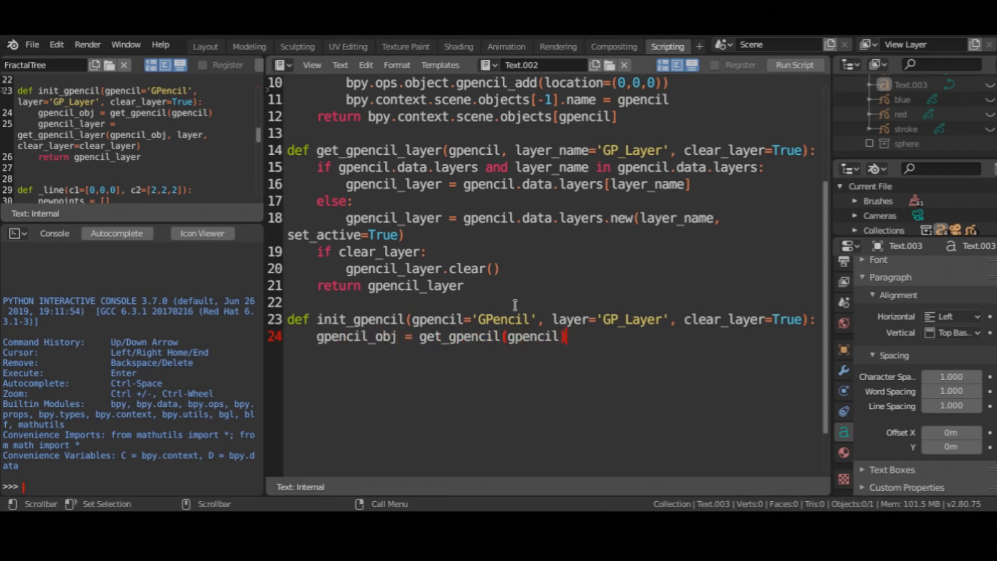
type("gpencil_layer = get_gpencil_layer(gpencil_obj, layer,")
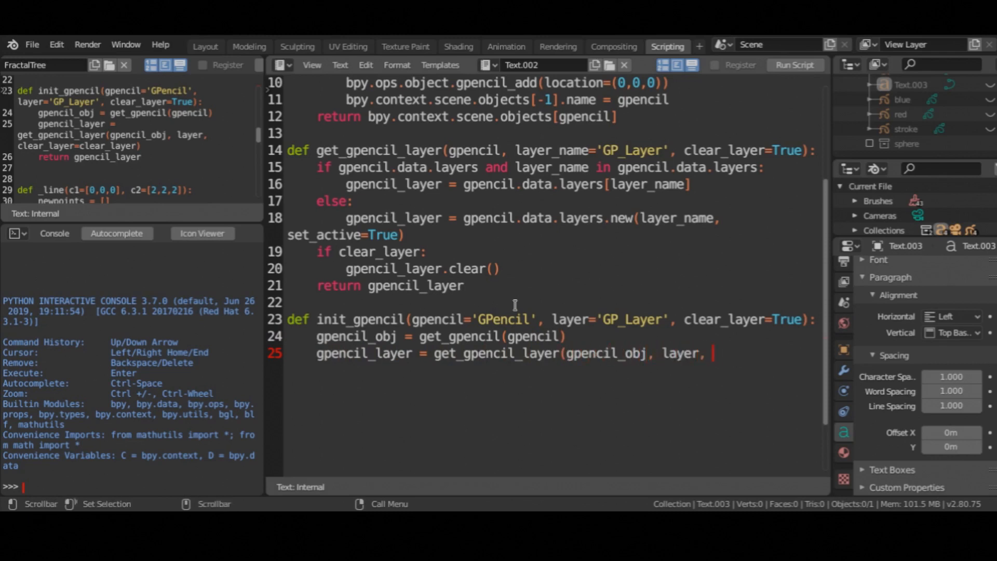
type("clear_layer=clear_layer)")
type("return gpencil_layer")
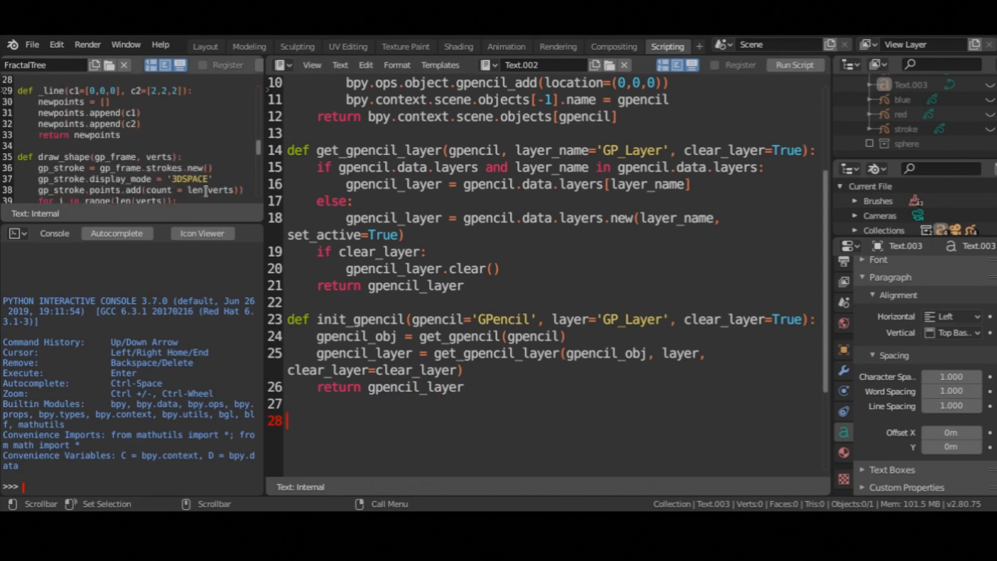
type("def draw_shape(gp_")
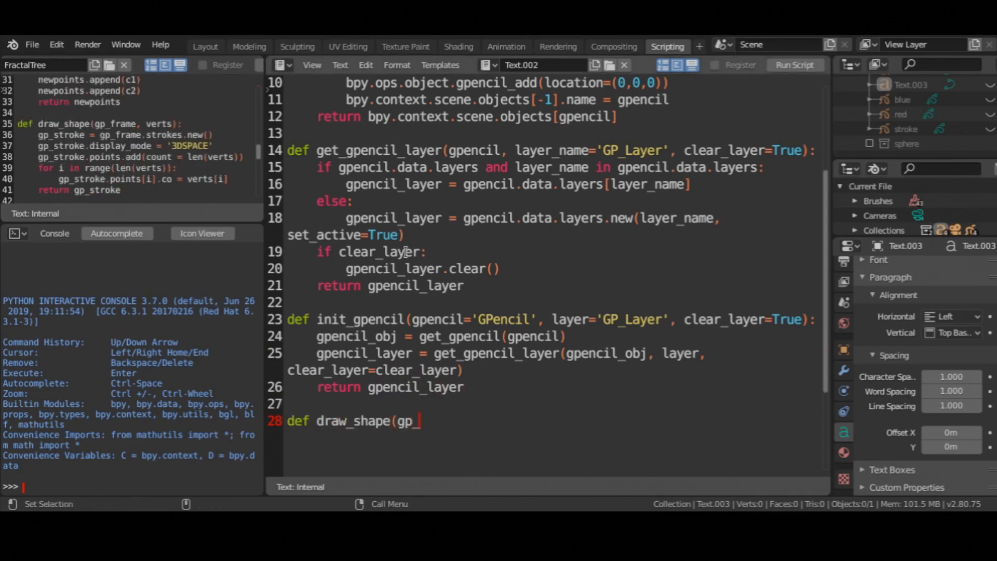
type("frame, verts):")
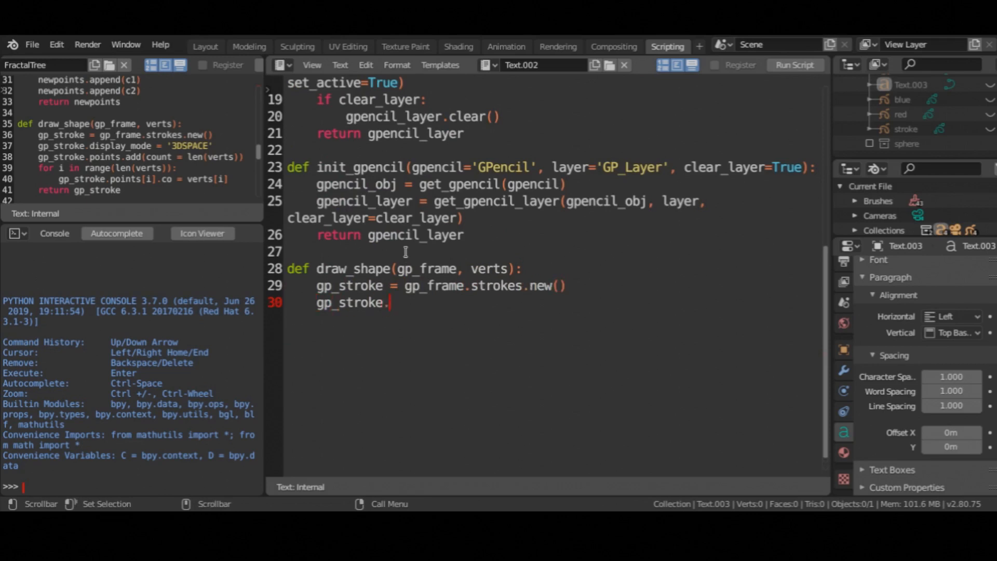
type("display_mode = '3DSPa")
type("gp_stroke.points.add(c")
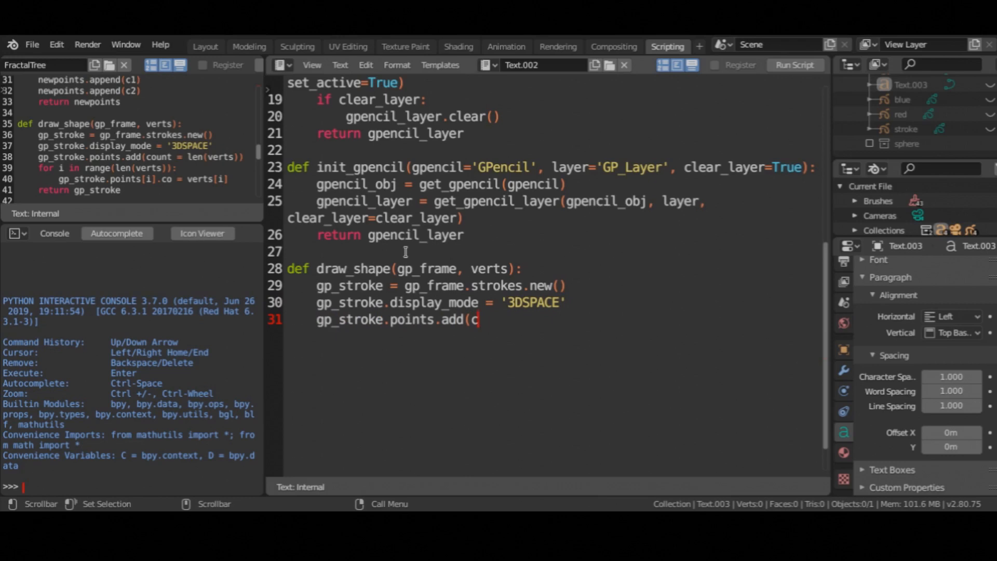
type("ount=len(verts))")
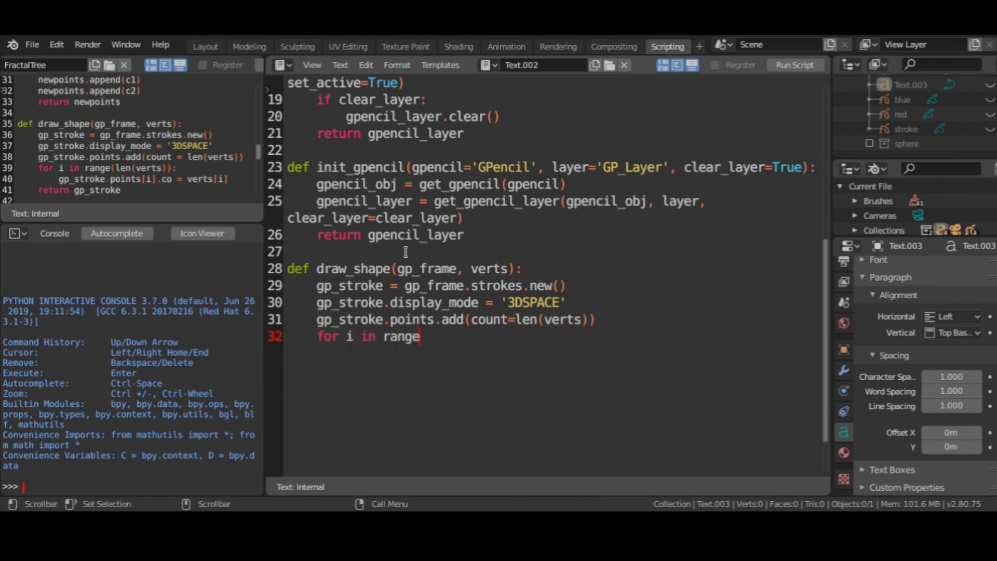
type("(len(verts)):")
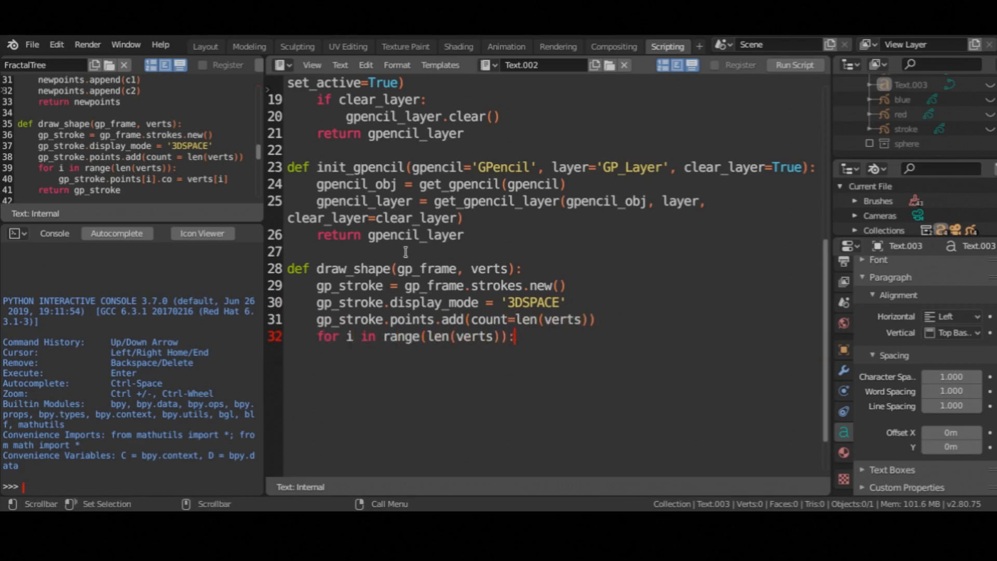
type("gp_stroke.points[i")
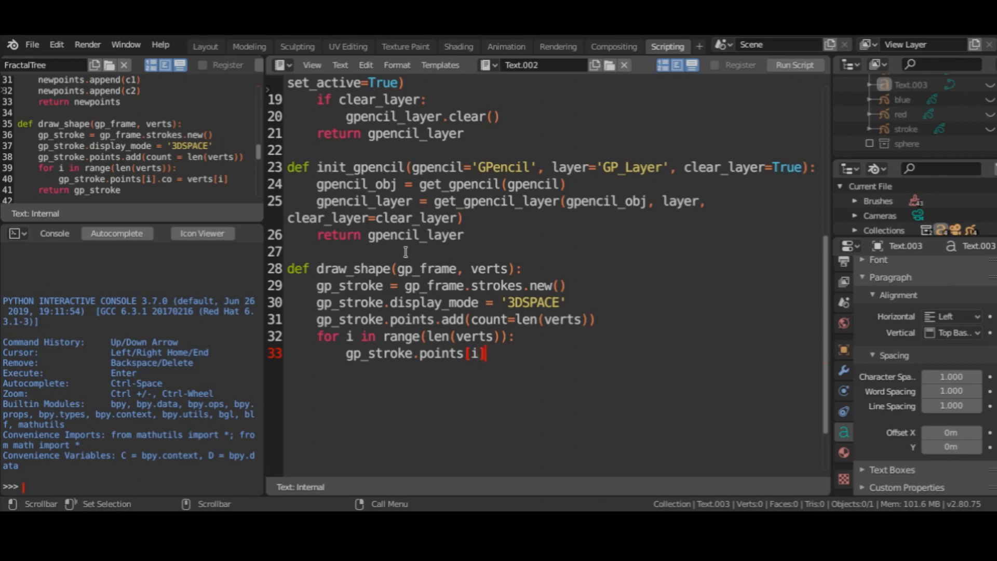
type("].co = verts[i]")
type("return gp_stroke")
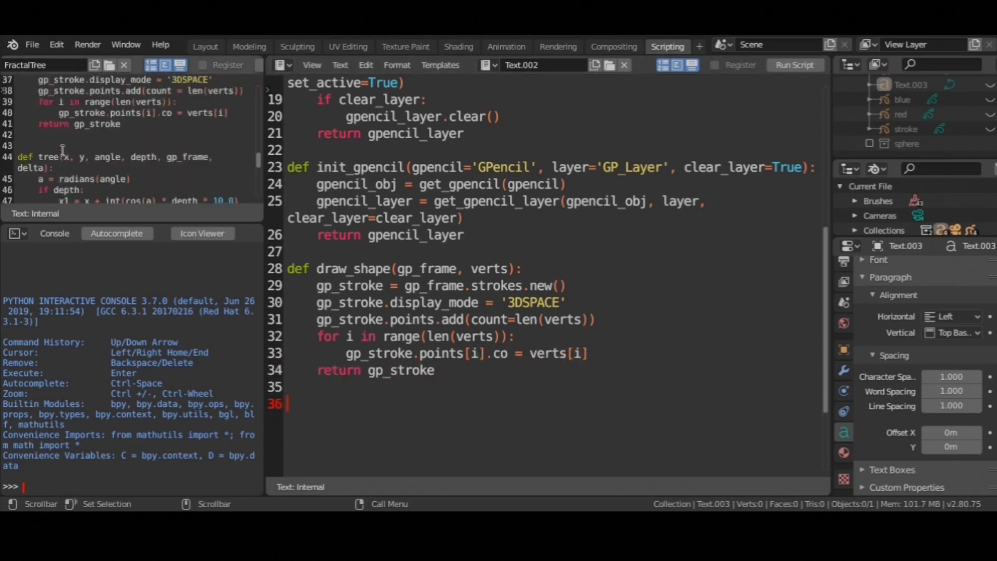
type("def _line(c1, c2")
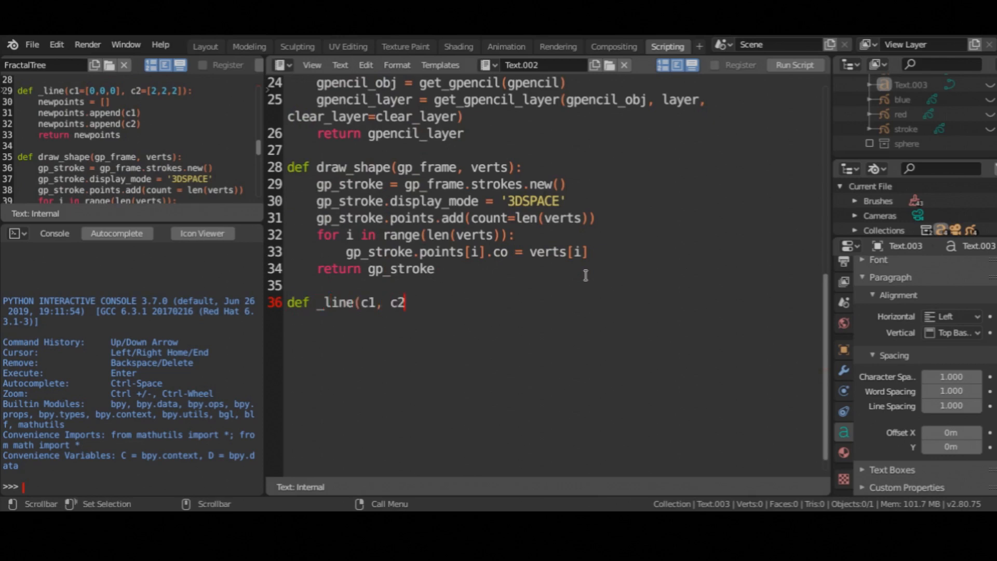
type("):")
left_click(553, 319)
type("newpoints = [c1, c2")
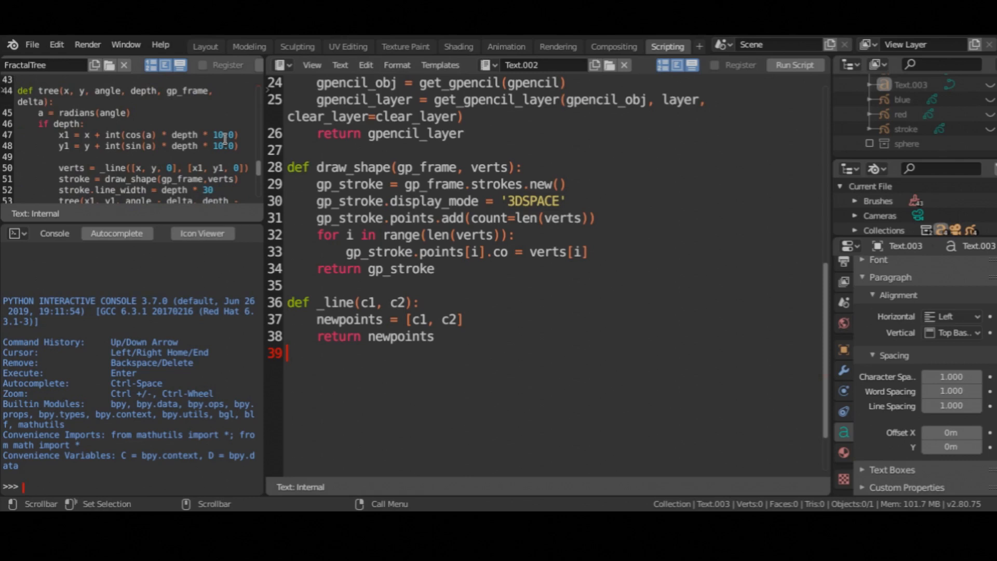
type("def")
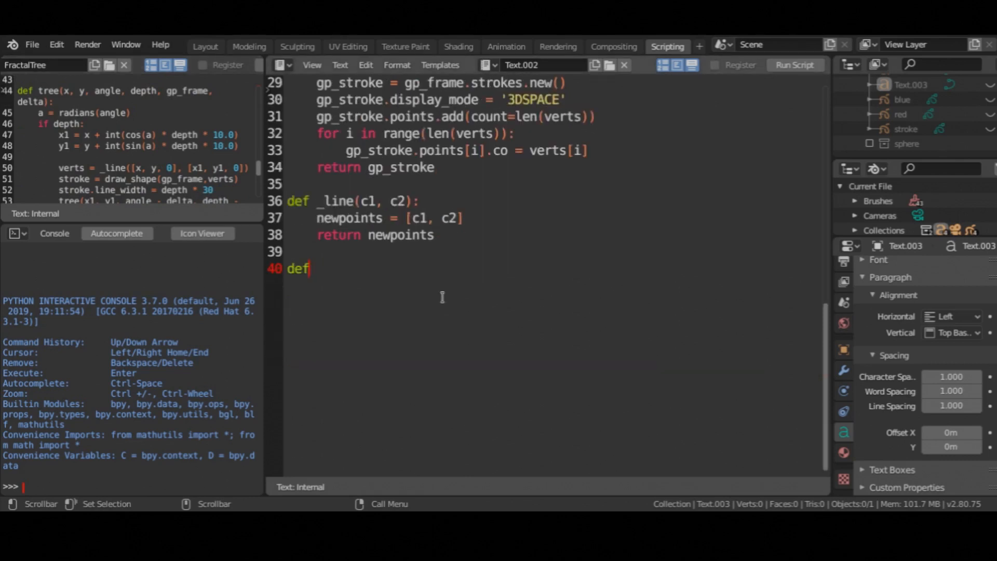
type("tree(x, y, angle, depth, gp_frame, delta):")
type("y1 = y + int(sin(a) * depth * 10.0")
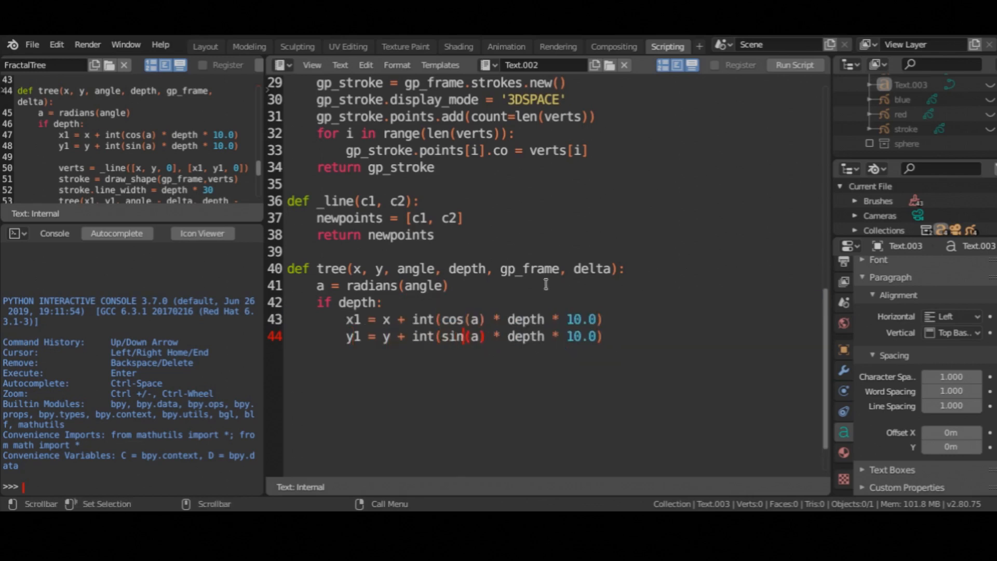
type("verts = line()")
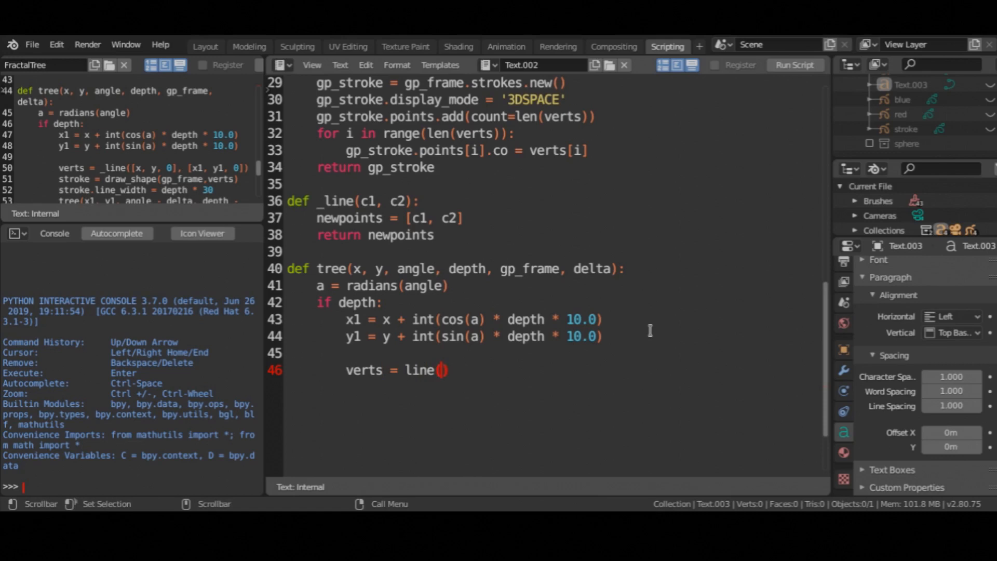
type("[x,y,0], [x1,y1,0")
type("stroke = draw_shape(gp_frame, verts")
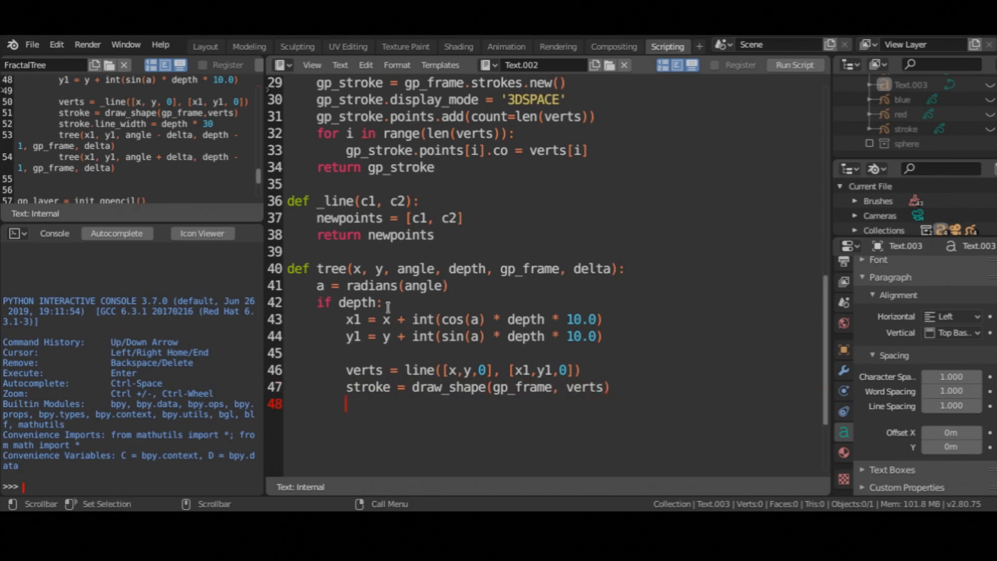
type("stroke.line_width = depth * 30")
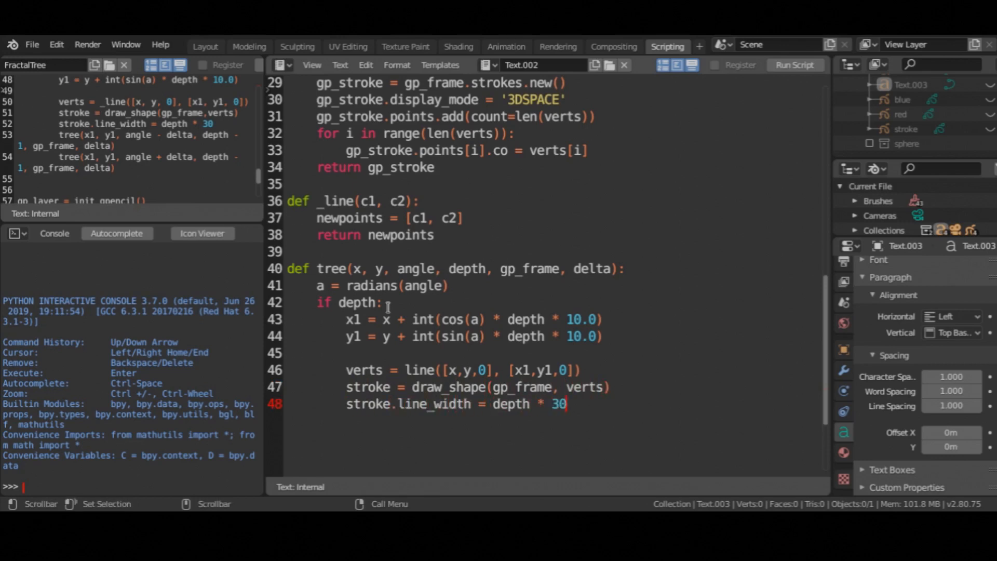
type("tree(x1, y1, an")
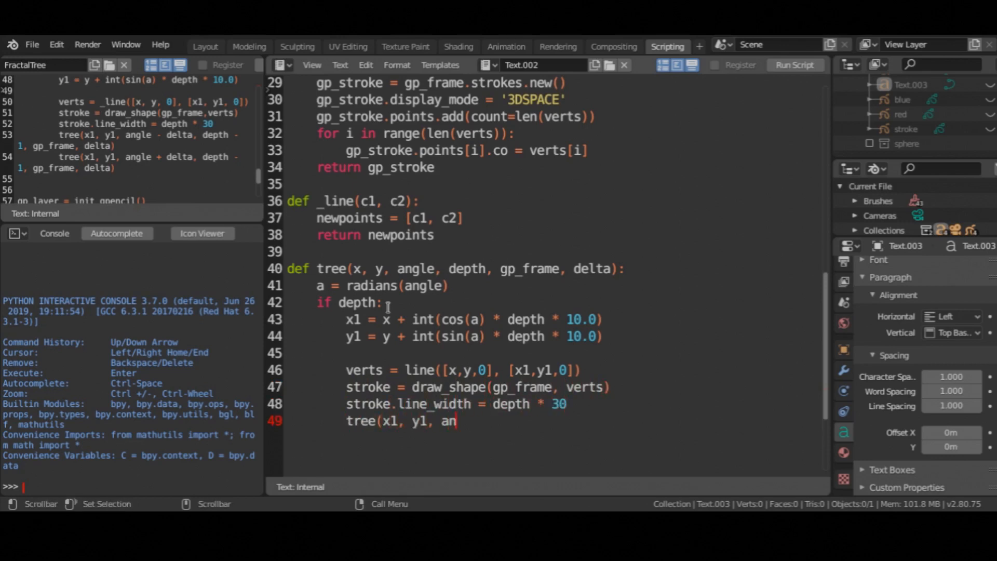
type("gle - delta, depth - 1, gp_frame, delta")
type("tree(x1,")
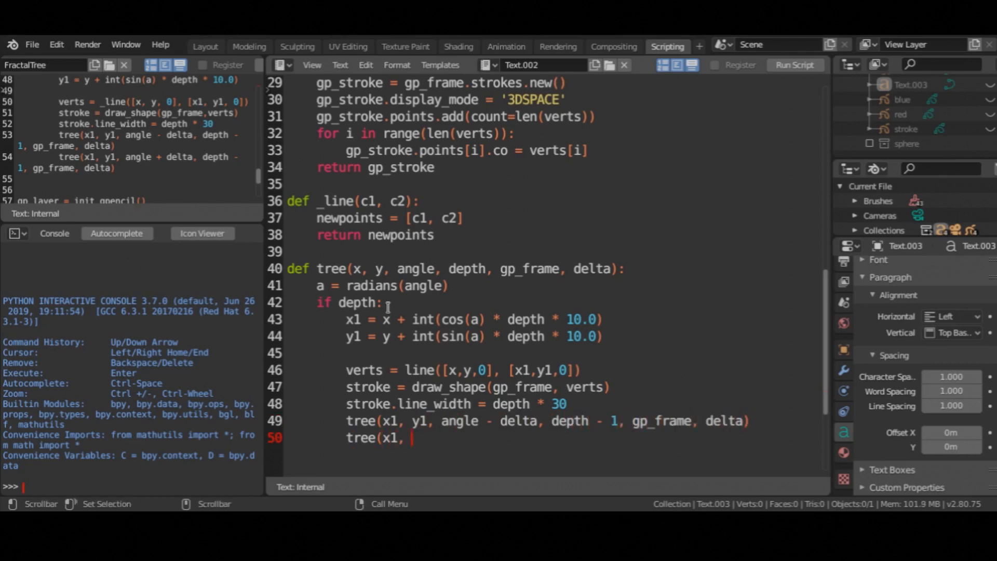
type("y1, angle + delta, depth - 1,")
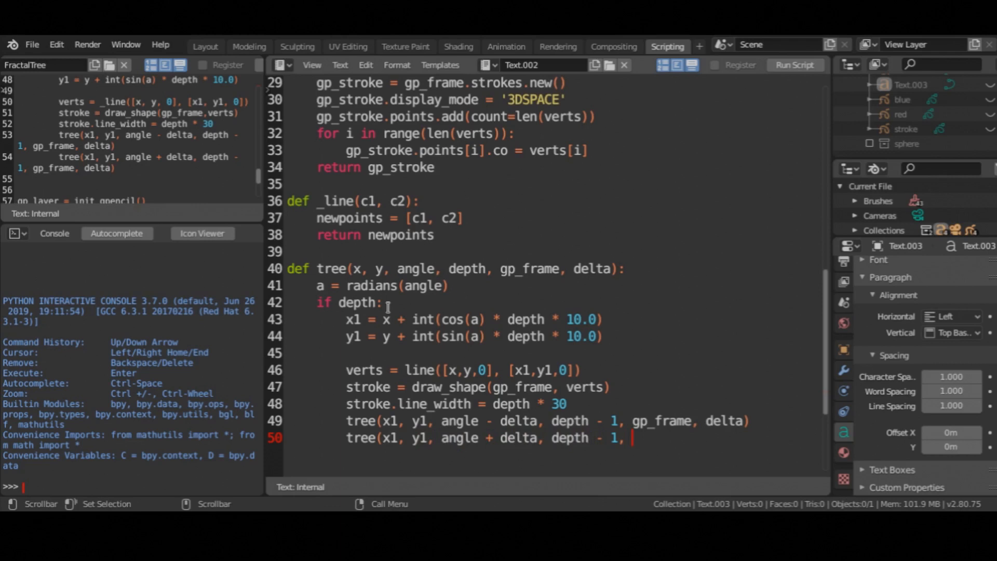